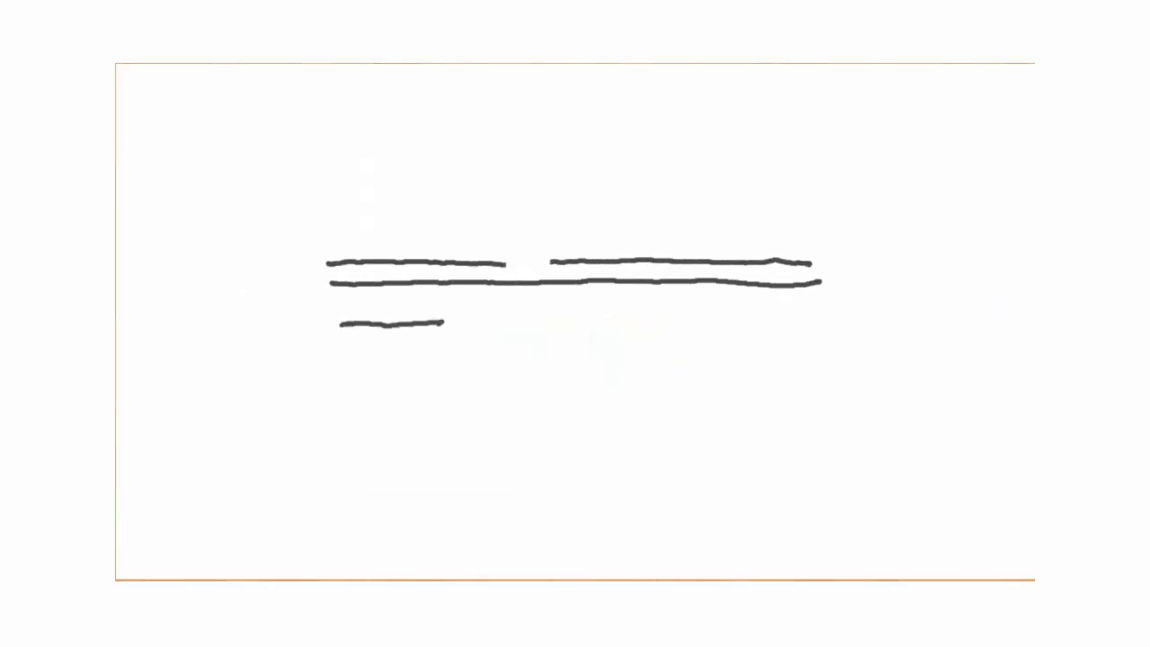
{"action": "left_click_drag", "start_coordinate": [531, 101], "coordinate": [530, 372]}
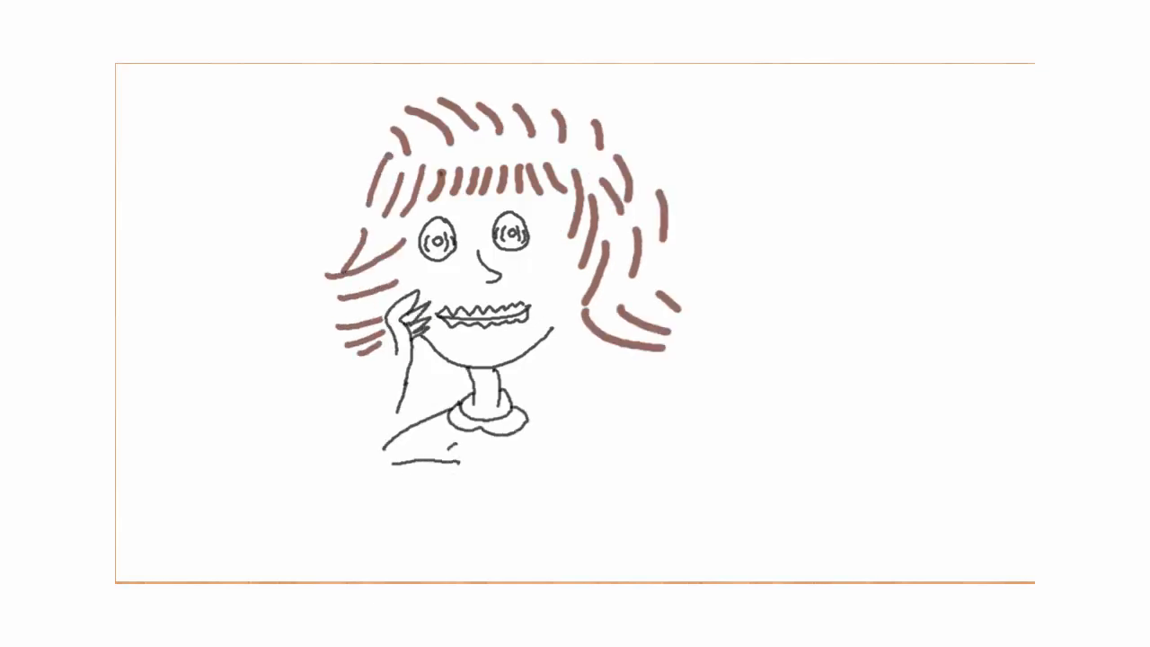
{"action": "left_click_drag", "start_coordinate": [575, 360], "coordinate": [628, 431]}
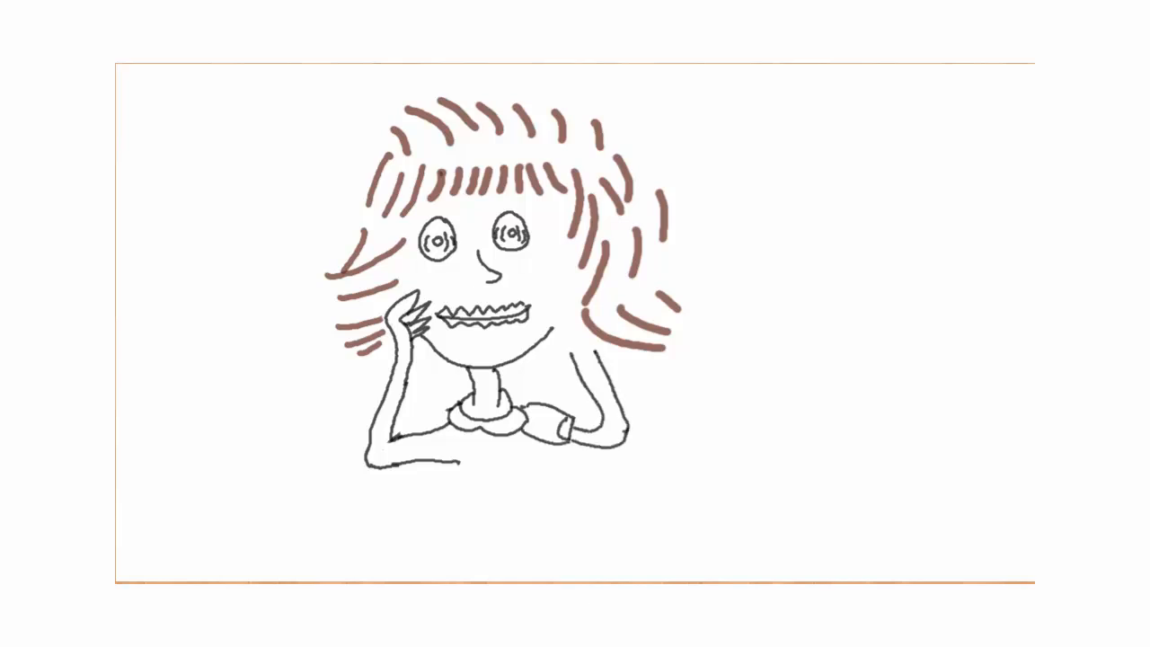